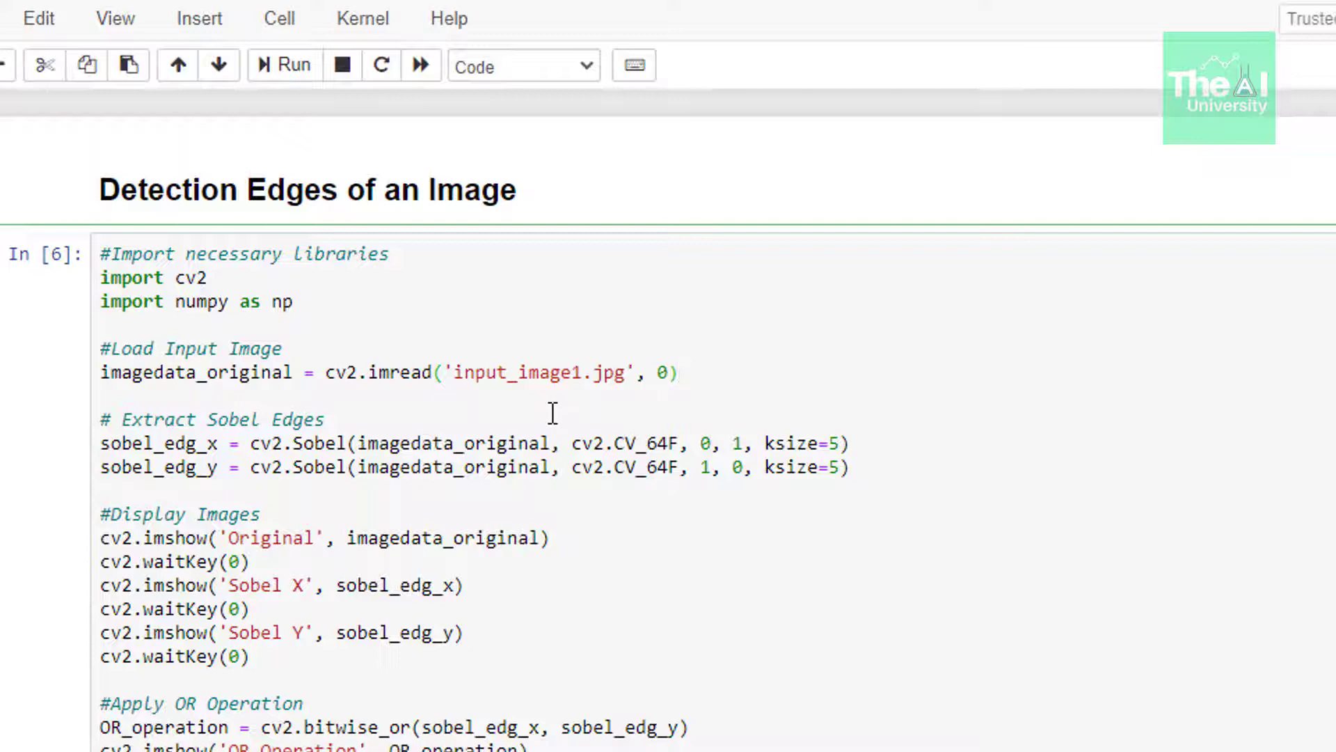
# - Close the Original car photo window and advance through the Sobel windows to the OR Operation edge image
pyautogui.click(679, 373)
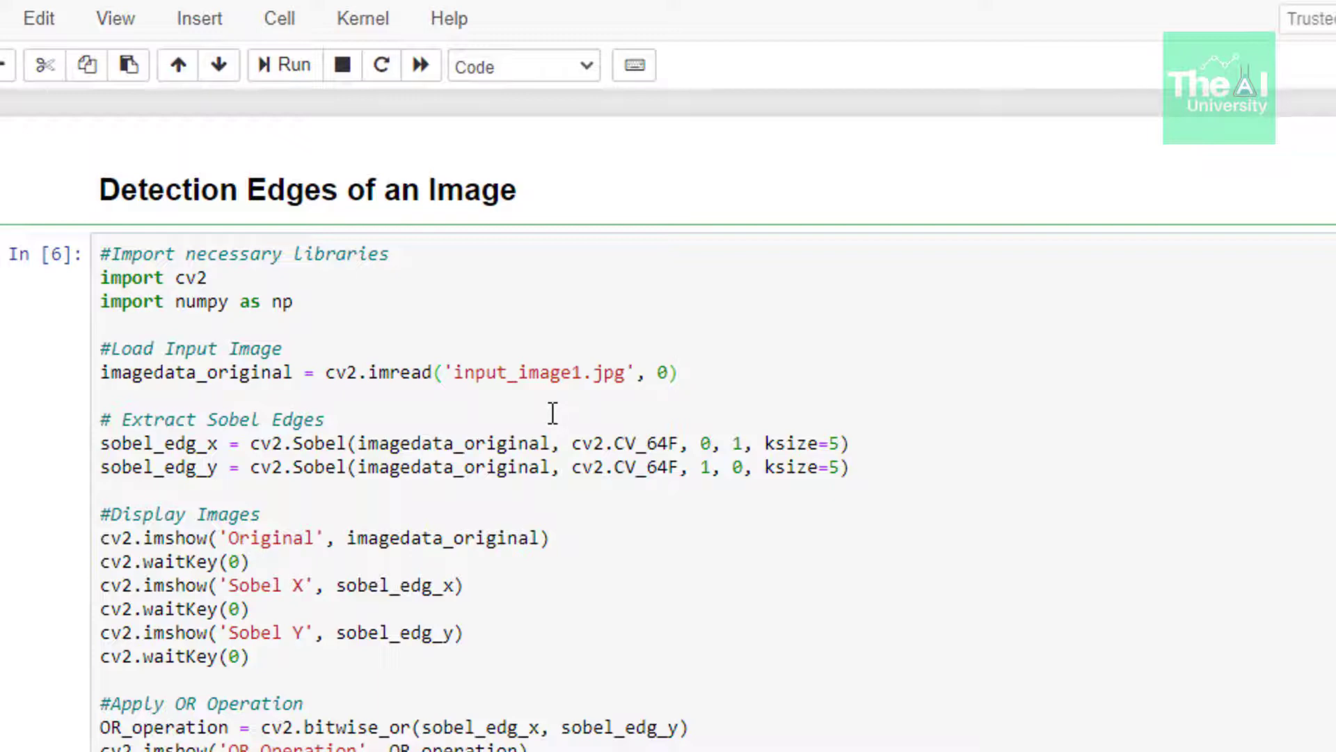
pyautogui.scroll(-3)
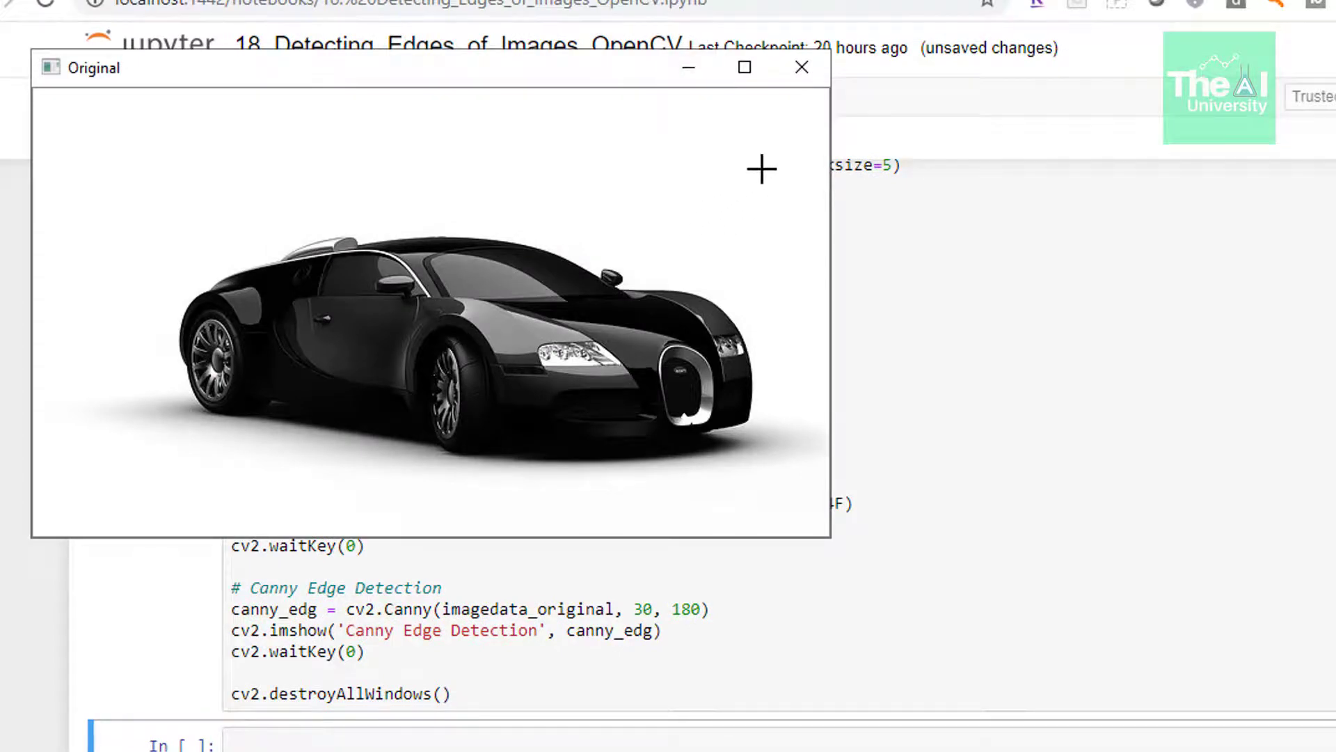
pyautogui.moveTo(802, 67)
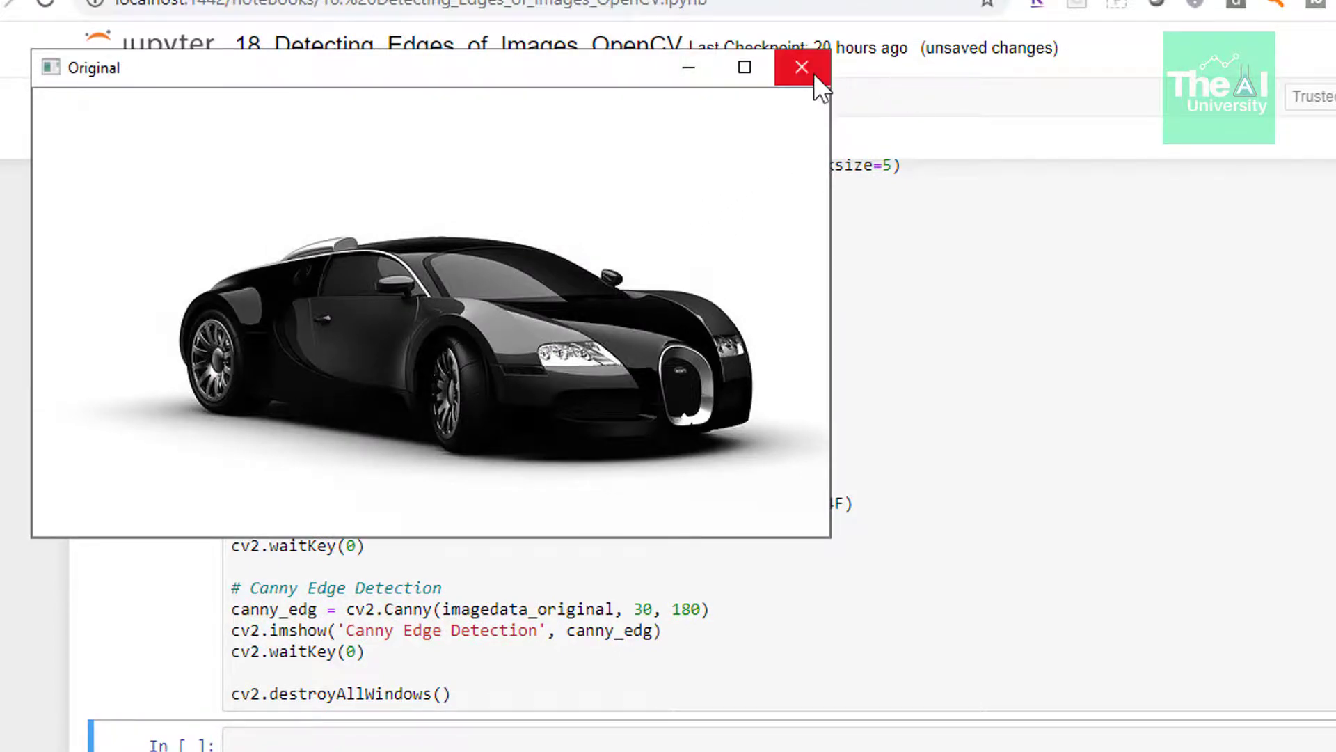
pyautogui.click(799, 67)
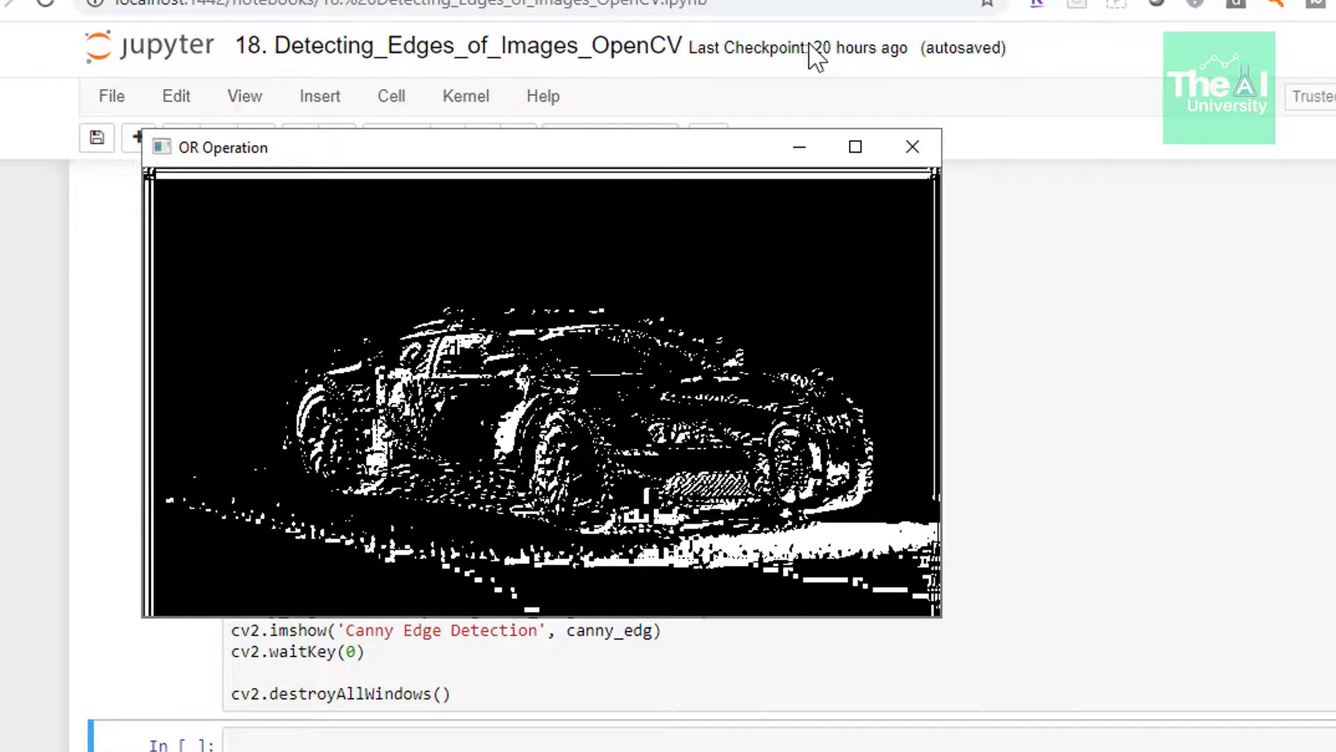
pyautogui.click(910, 147)
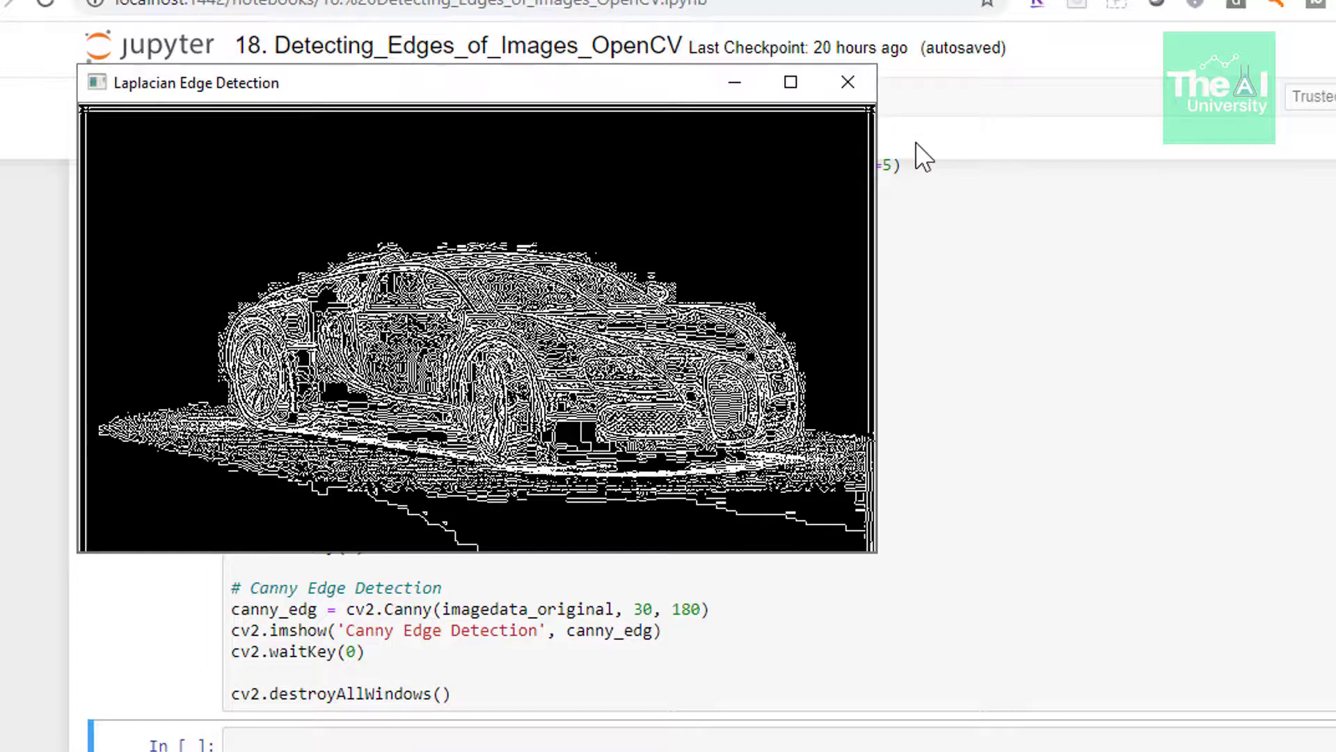
# - Close the OR Operation window so the Laplacian edge detection result of the car appears
pyautogui.click(845, 82)
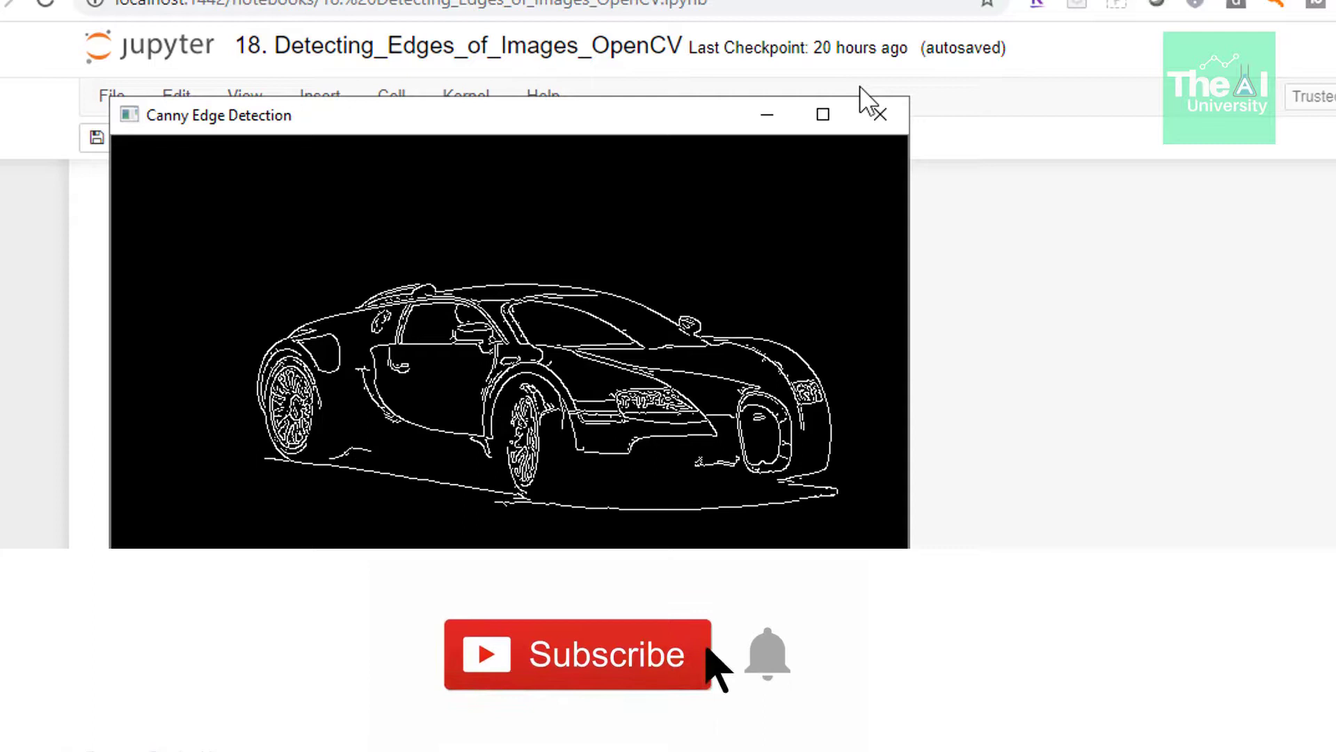
pyautogui.moveTo(763, 660)
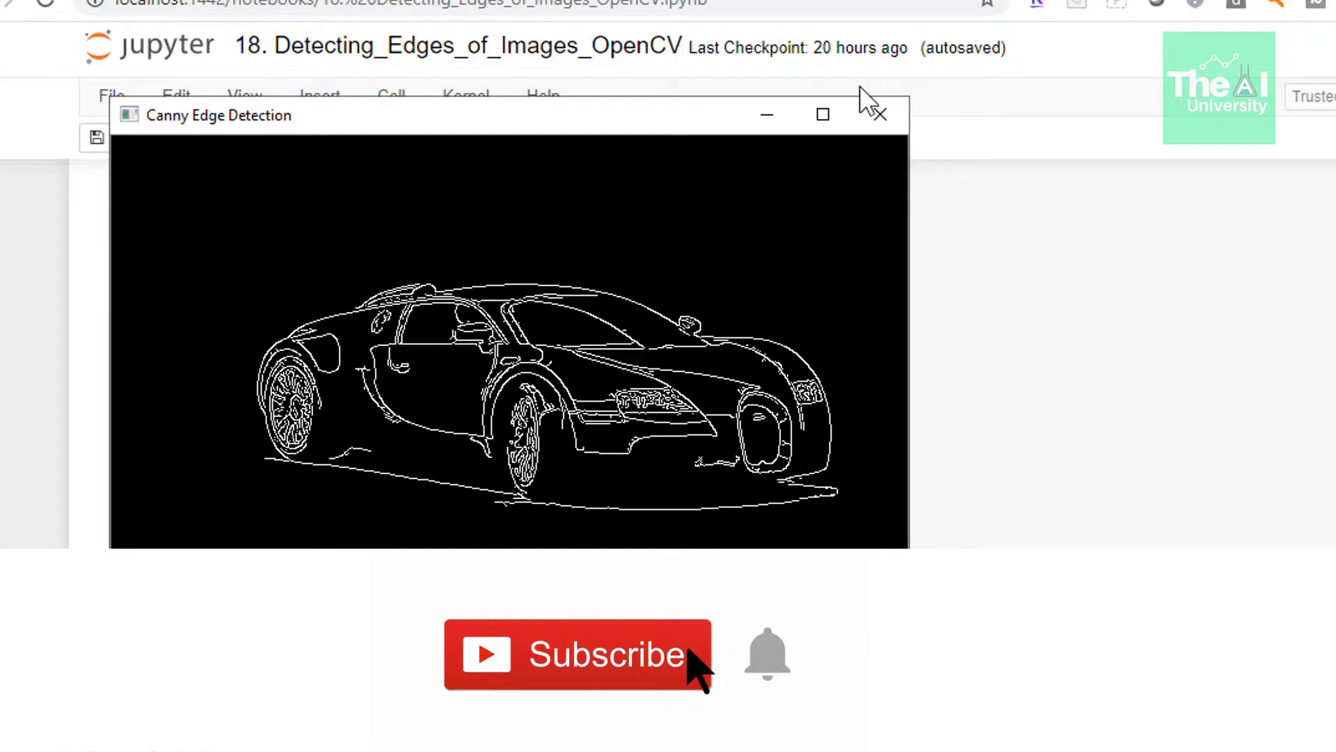
pyautogui.moveTo(767, 651)
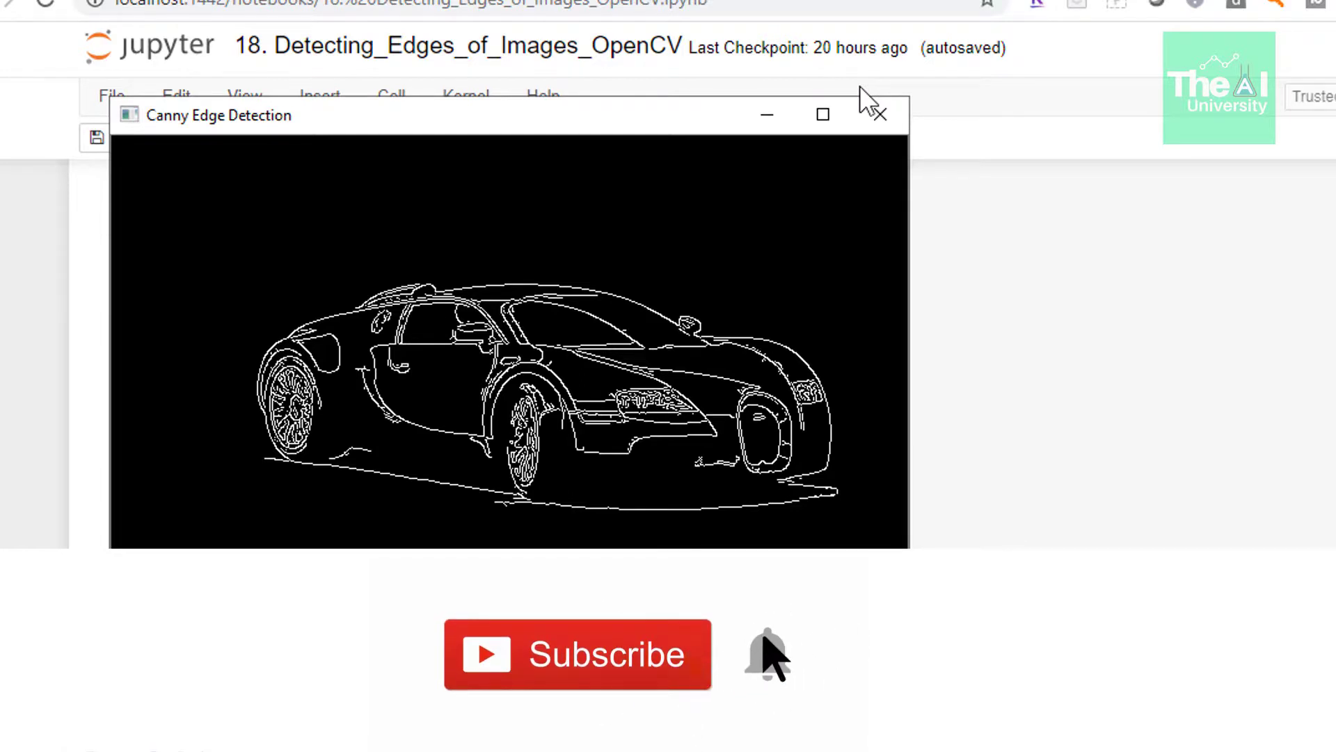